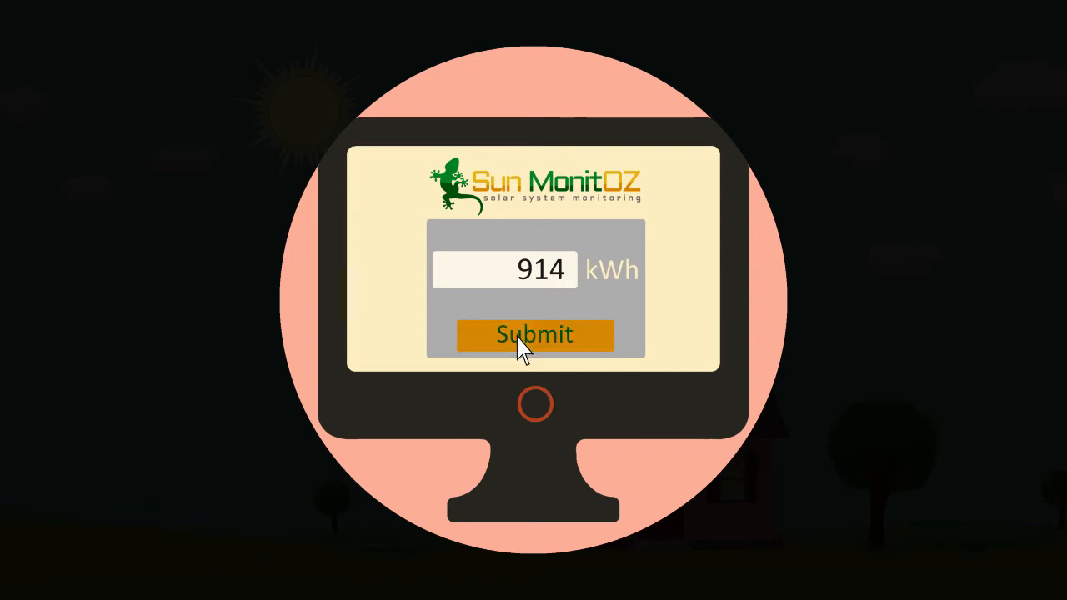
- Submit the 914 kWh meter reading in the Sun MonitOZ form
left_click(534, 334)
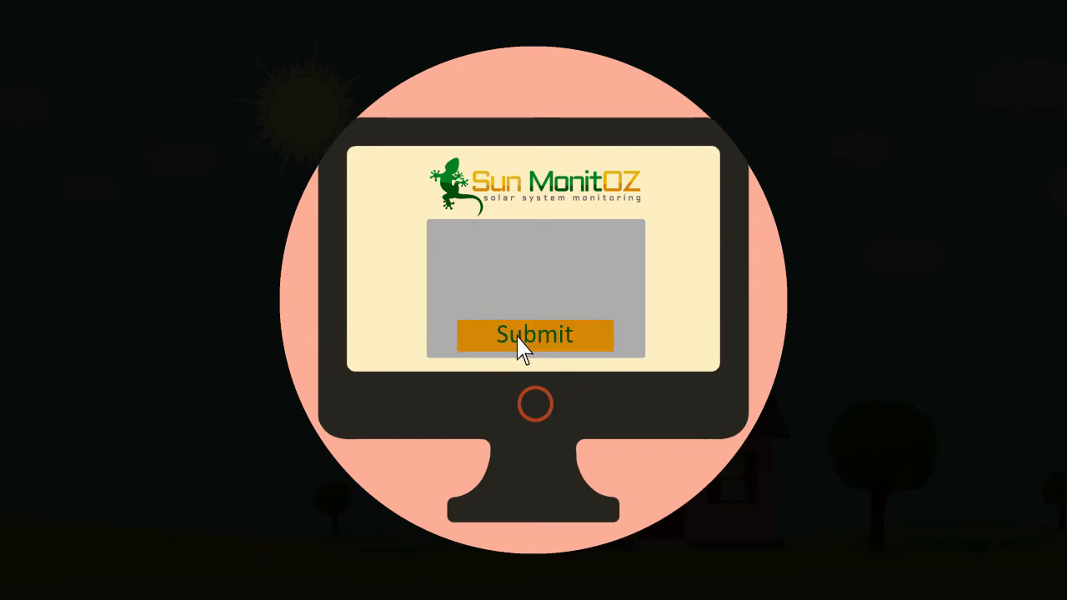